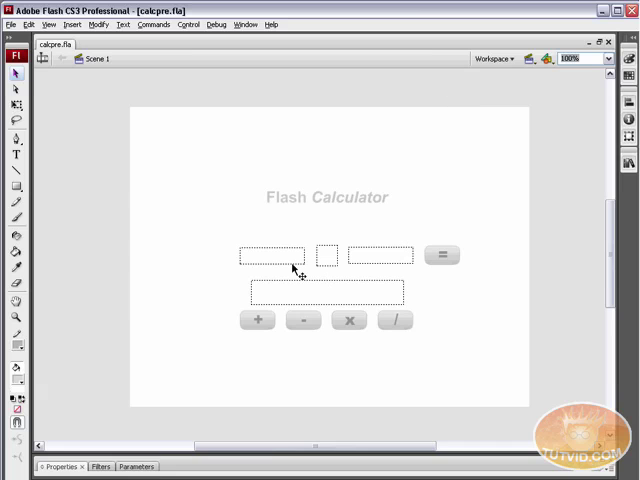
{"action": "mouse_move", "coordinate": [244, 358]}
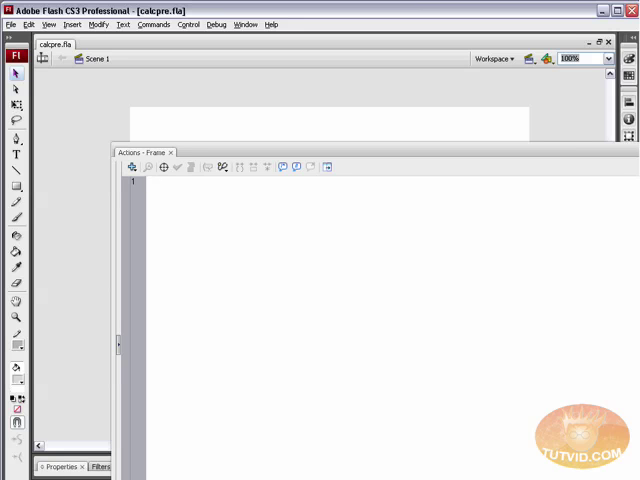
Select the = button and see it cannot have actions applied.
{"action": "left_click", "coordinate": [148, 180]}
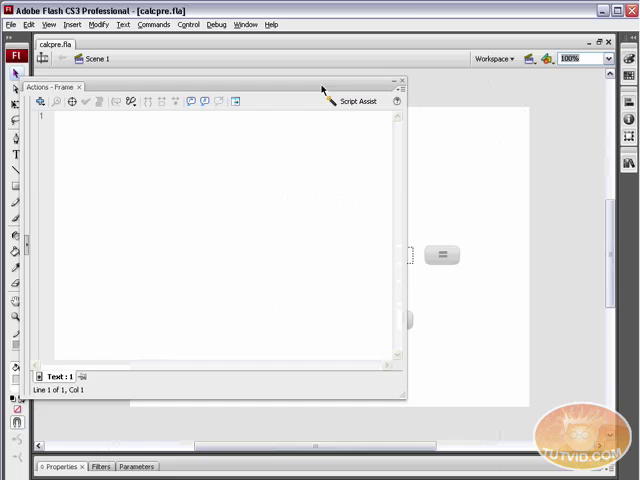
{"action": "mouse_move", "coordinate": [448, 262]}
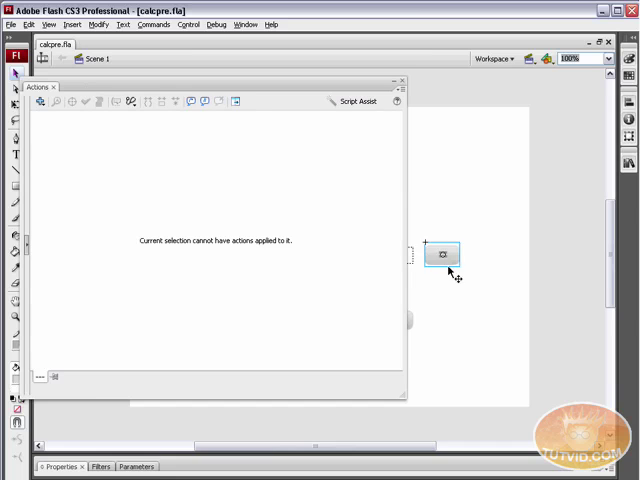
{"action": "mouse_move", "coordinate": [258, 232]}
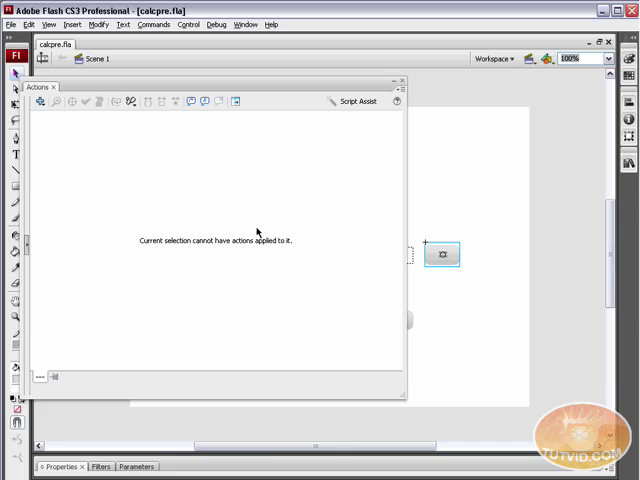
{"action": "mouse_move", "coordinate": [264, 120]}
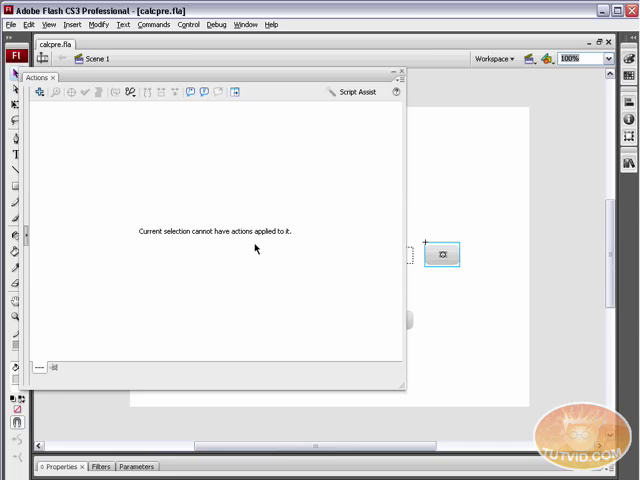
{"action": "mouse_move", "coordinate": [332, 96]}
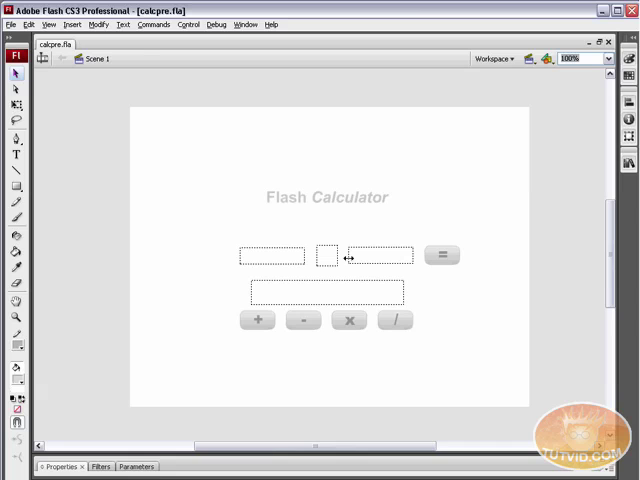
{"action": "mouse_move", "coordinate": [80, 110]}
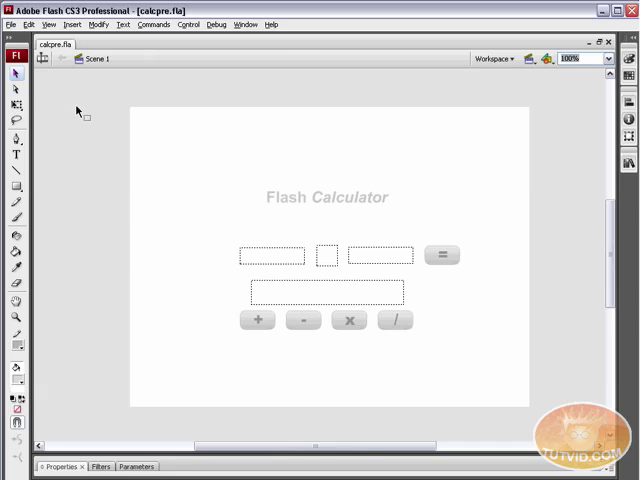
Set calcpro.fla's Publish Settings Flash script version to ActionScript 2.0.
{"action": "left_click", "coordinate": [10, 24]}
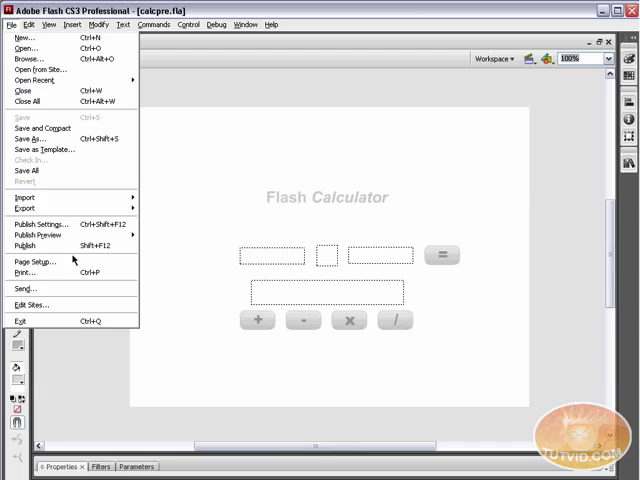
{"action": "left_click", "coordinate": [40, 224]}
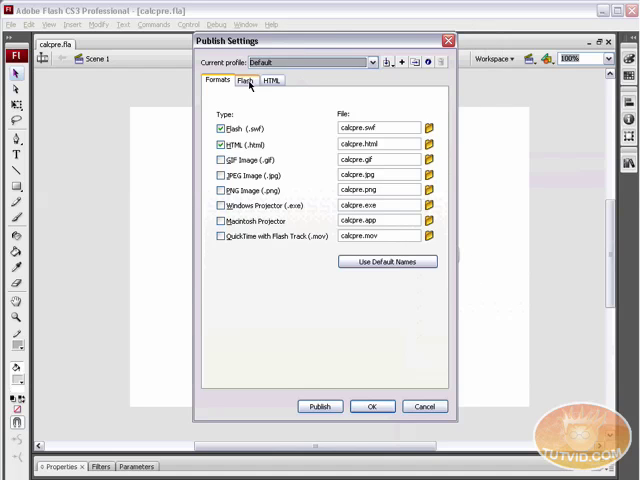
{"action": "left_click", "coordinate": [244, 80]}
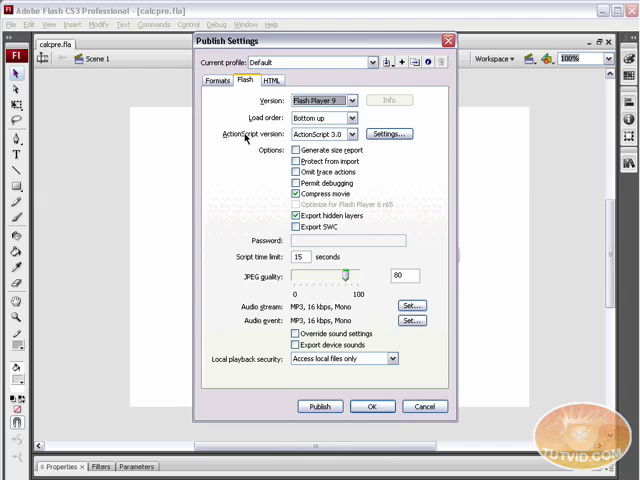
{"action": "left_click", "coordinate": [344, 134]}
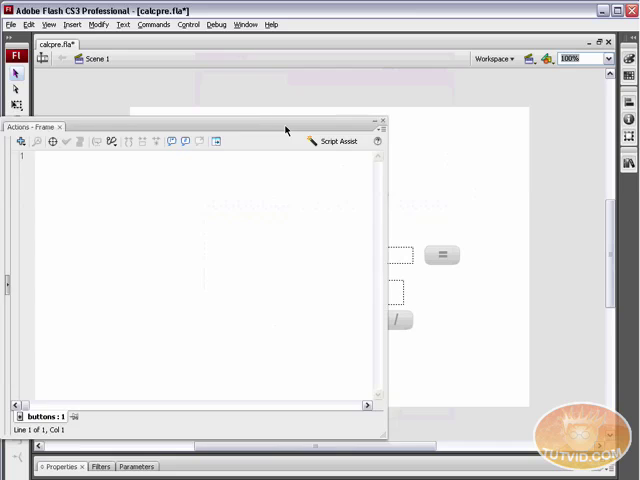
Select the = button so Actions - Button appears, then close the panel.
{"action": "left_click", "coordinate": [442, 254]}
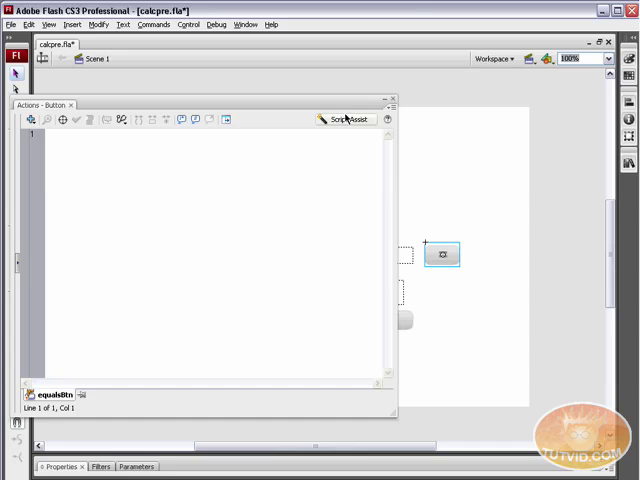
{"action": "left_click", "coordinate": [390, 98]}
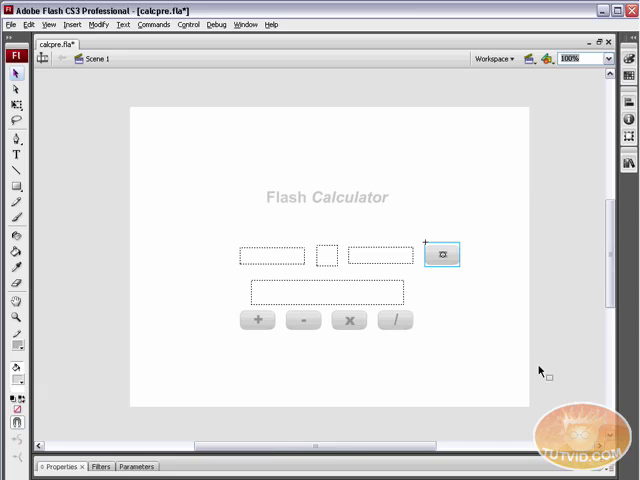
{"action": "mouse_move", "coordinate": [430, 232]}
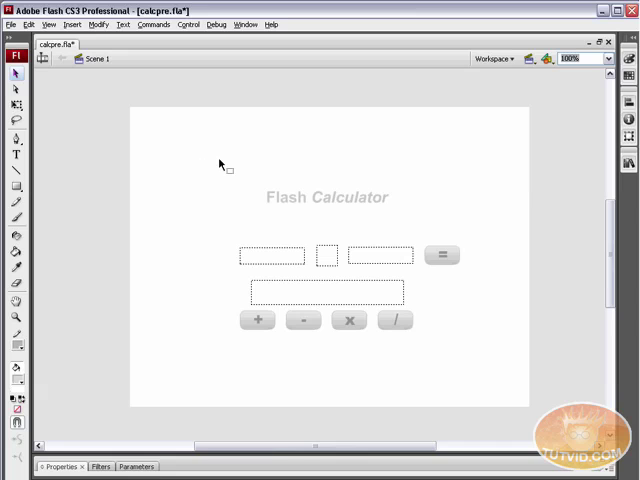
{"action": "mouse_move", "coordinate": [216, 164]}
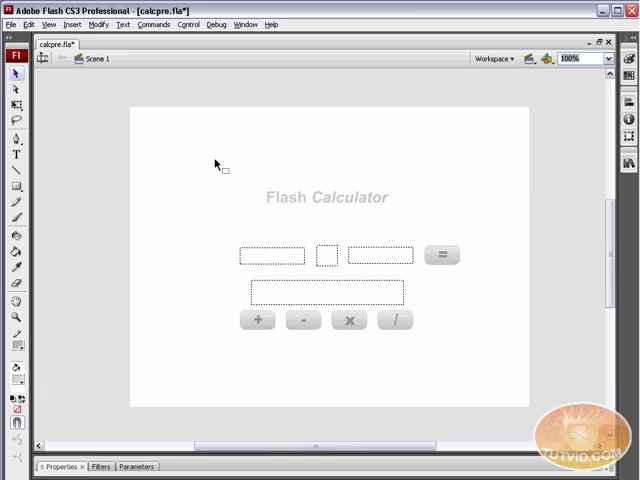
Bring up the New Document dialog listing Flash File (ActionScript 2.0) and 3.0 types.
{"action": "left_click", "coordinate": [12, 24]}
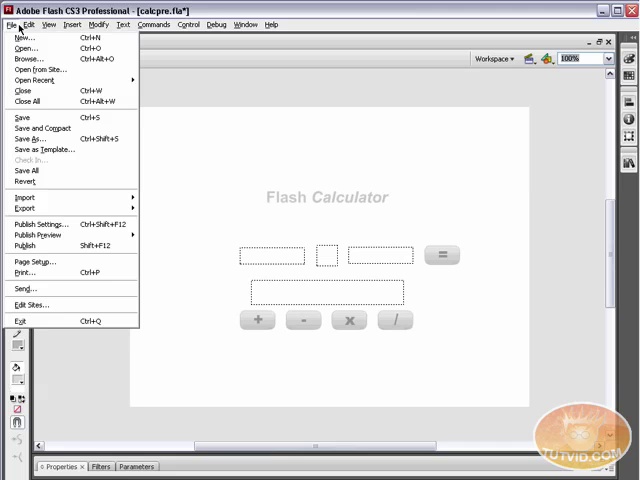
{"action": "left_click", "coordinate": [24, 36]}
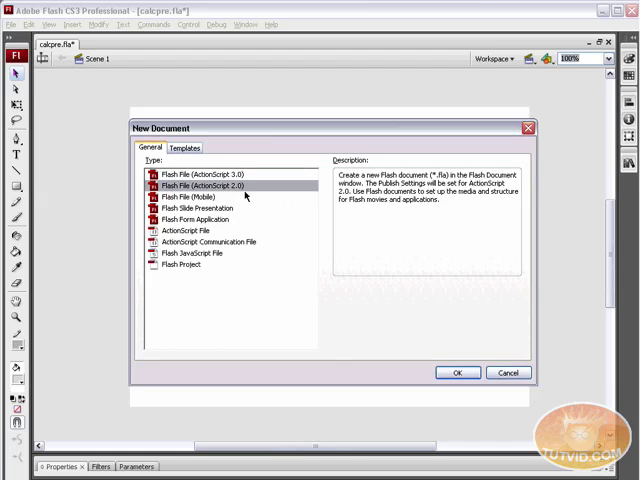
{"action": "mouse_move", "coordinate": [272, 276]}
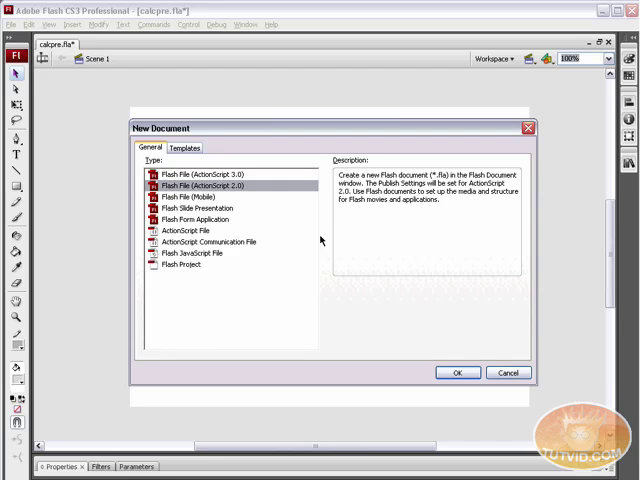
{"action": "left_click", "coordinate": [200, 172]}
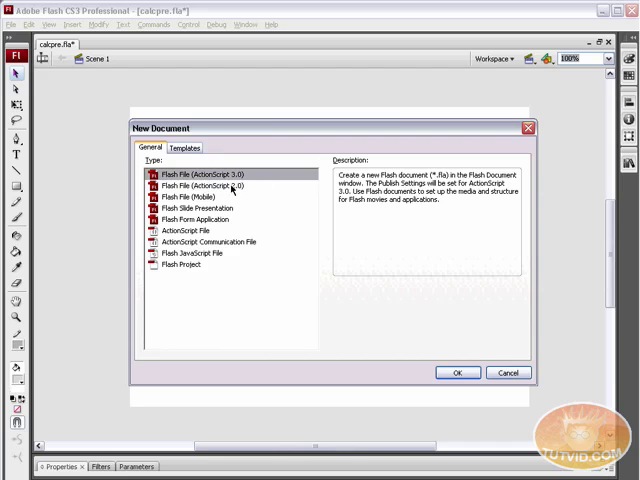